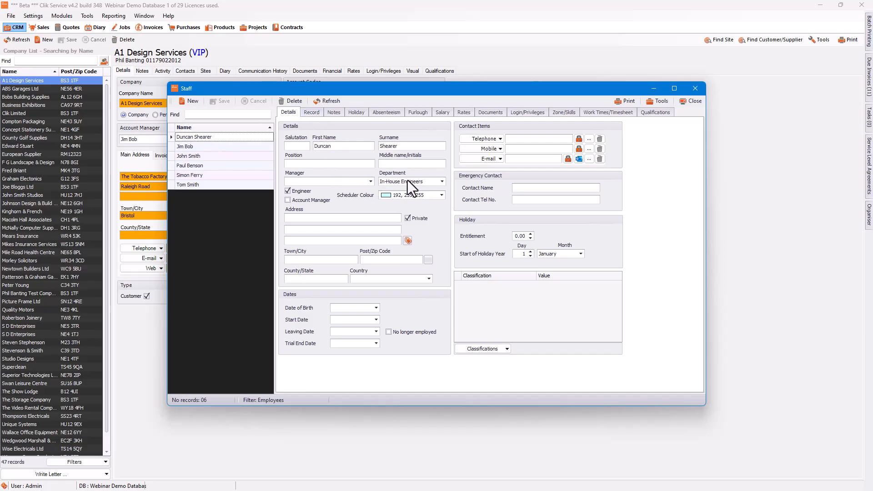
mouse_move(415, 203)
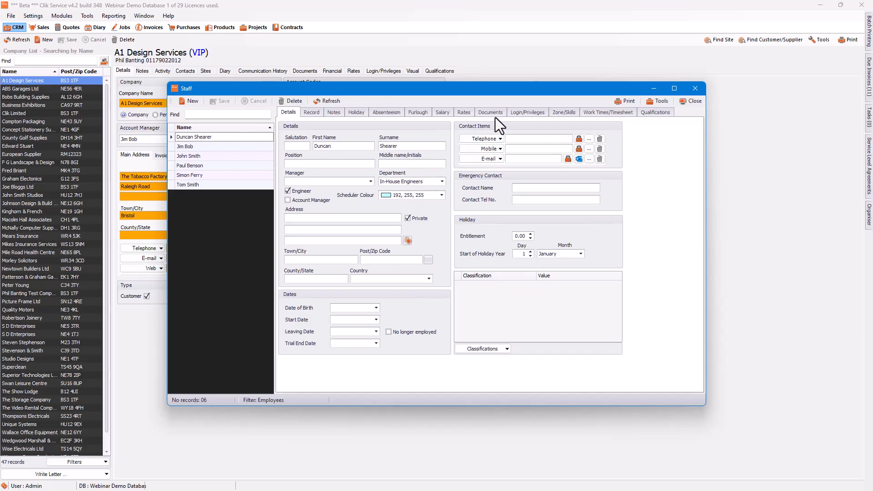
mouse_move(563, 112)
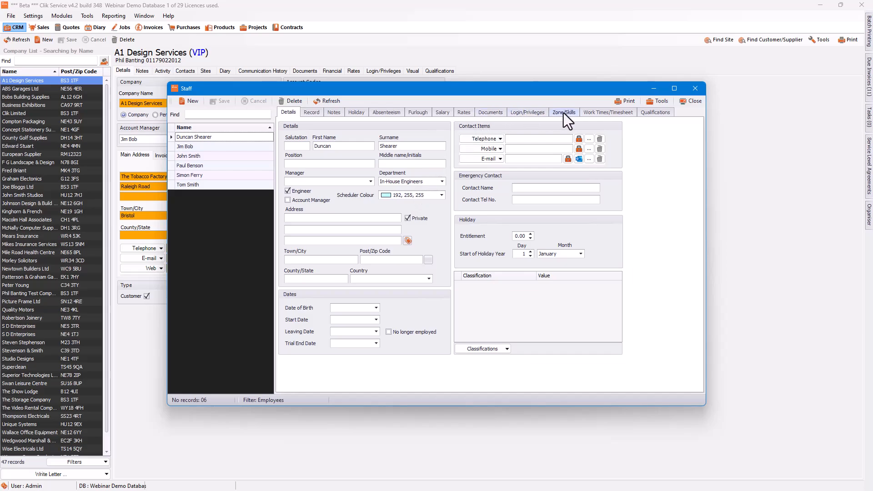
click(563, 112)
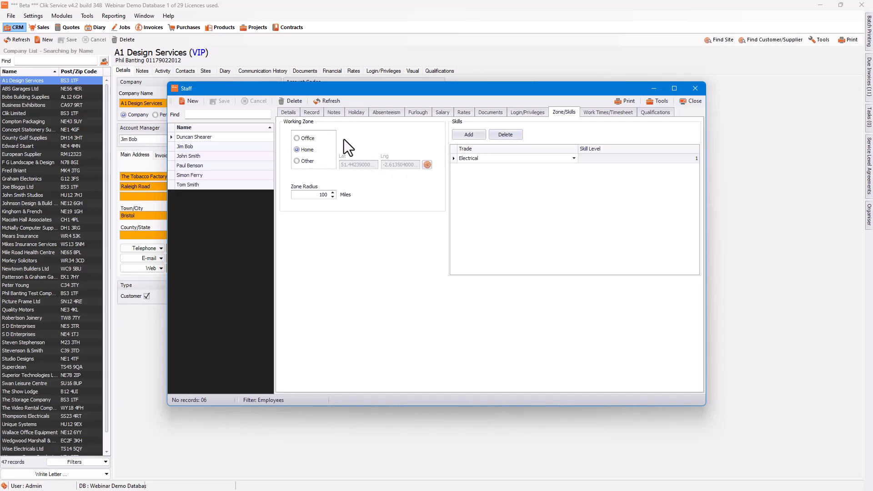
mouse_move(337, 139)
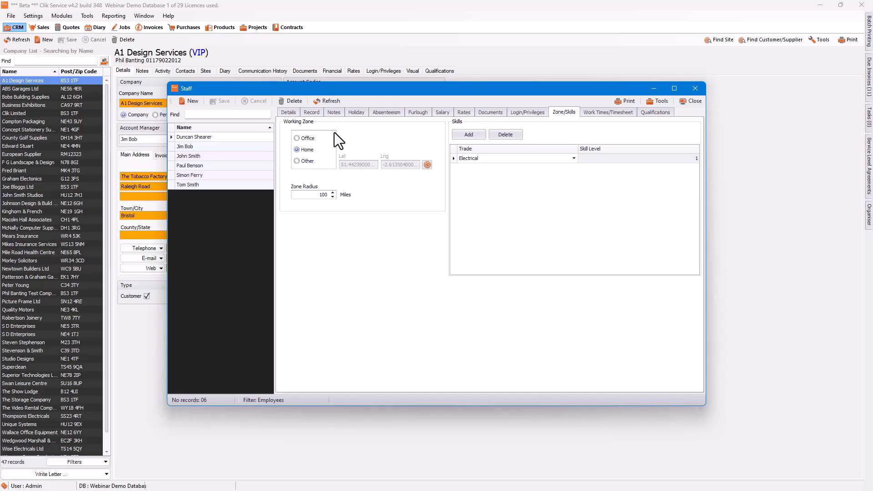
mouse_move(348, 139)
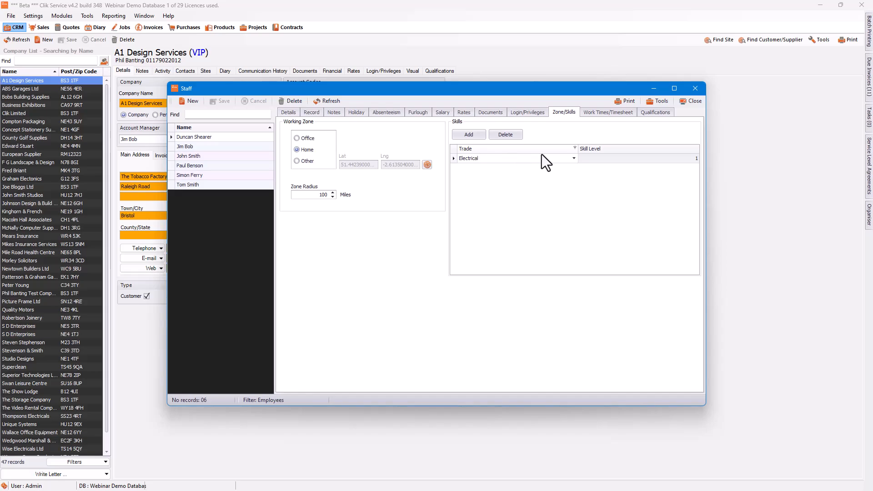
mouse_move(608, 112)
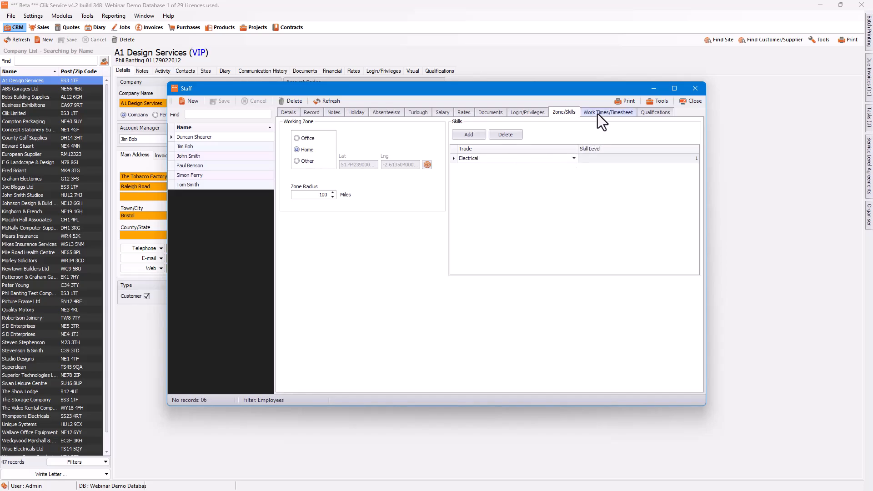
click(607, 112)
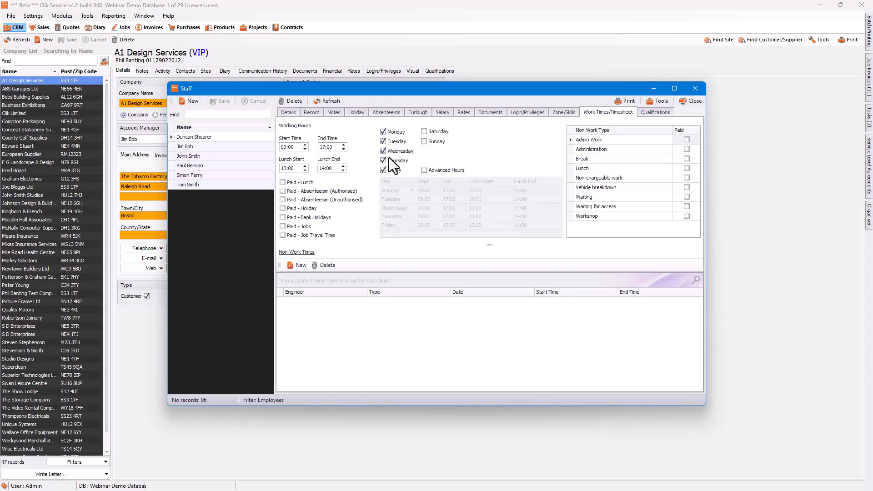
click(383, 160)
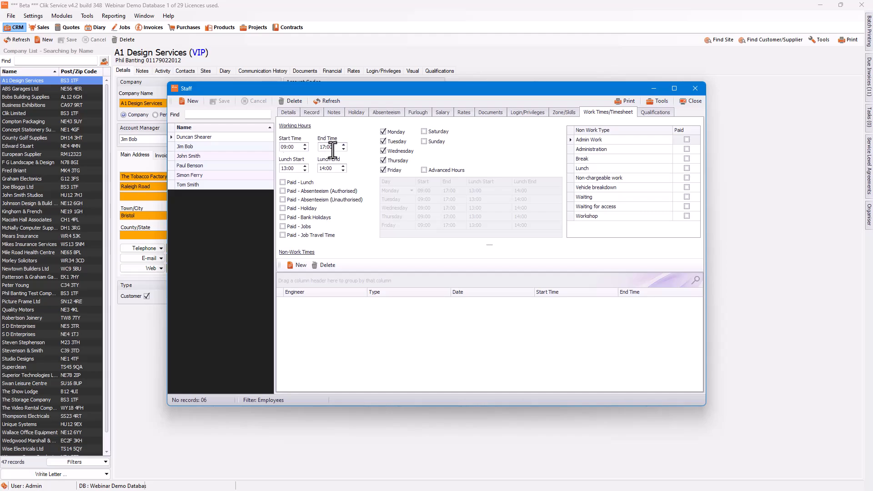
mouse_move(564, 112)
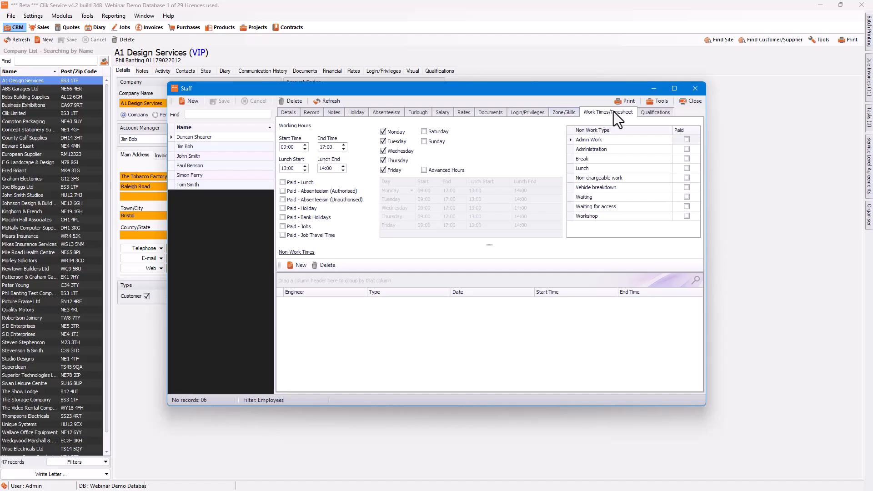
mouse_move(656, 112)
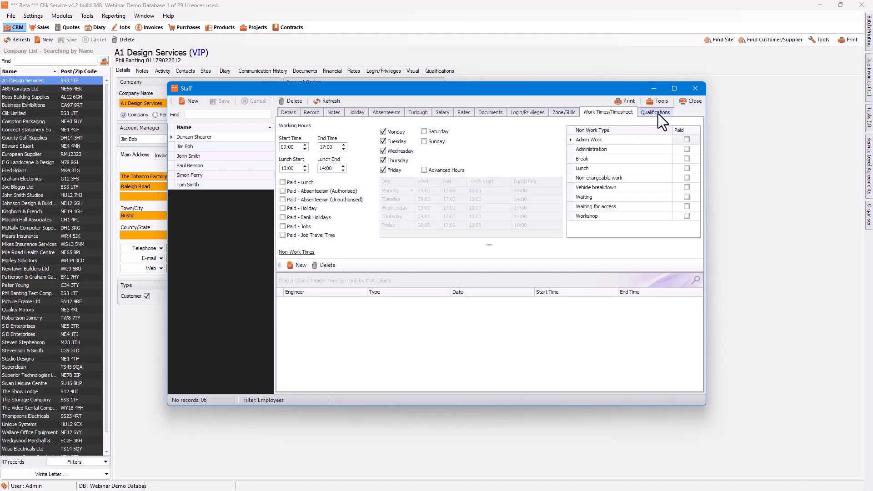
click(655, 112)
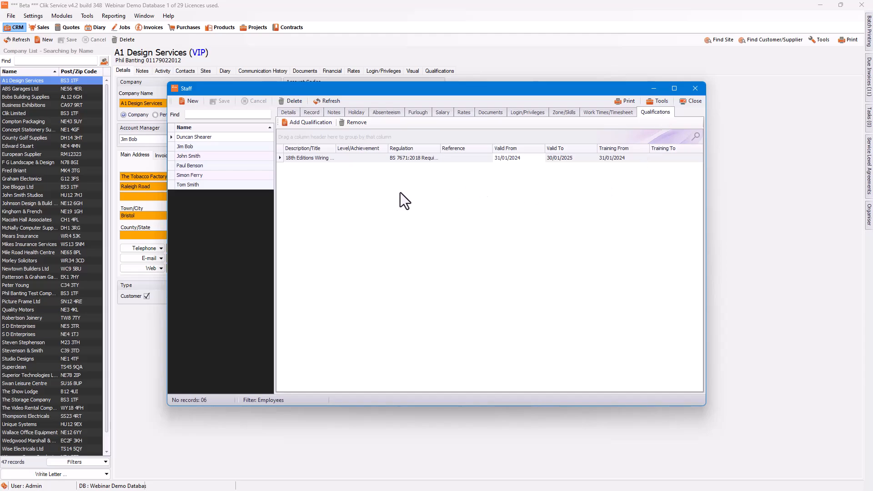
mouse_move(349, 163)
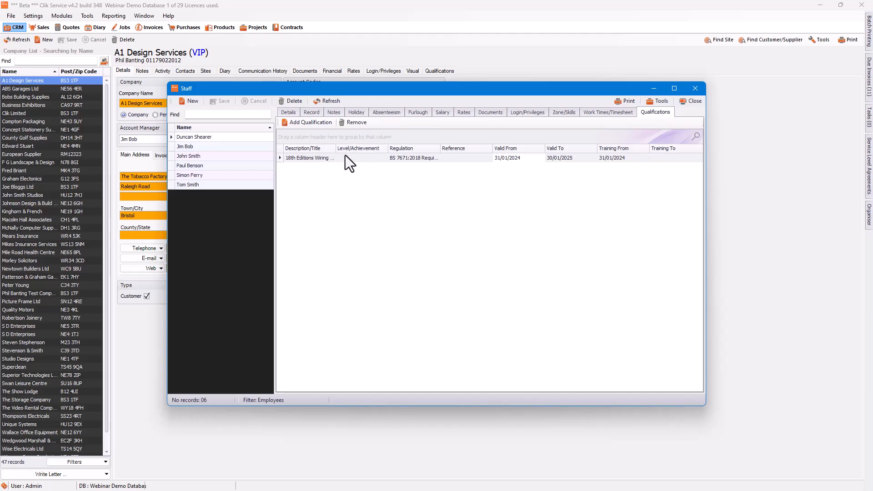
mouse_move(367, 166)
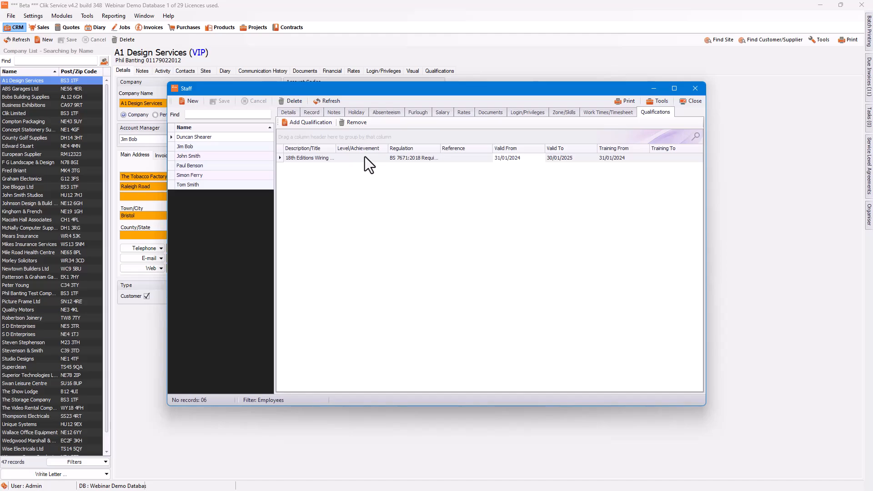
mouse_move(572, 192)
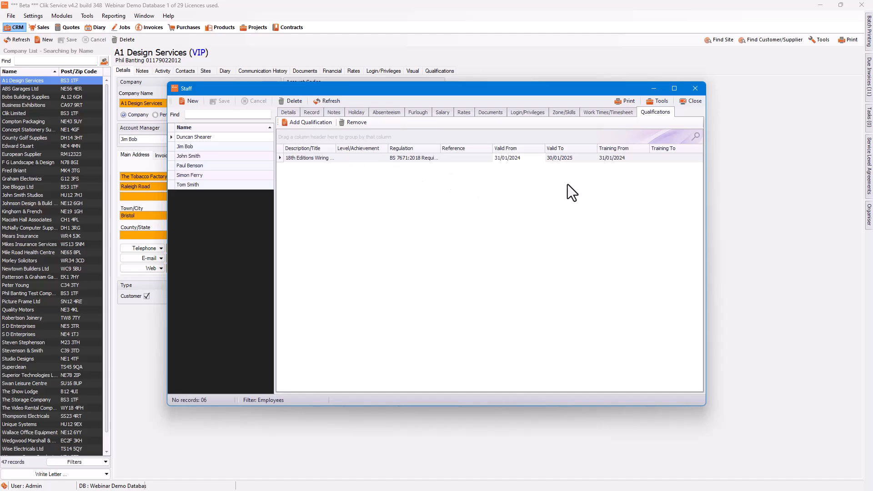
mouse_move(565, 170)
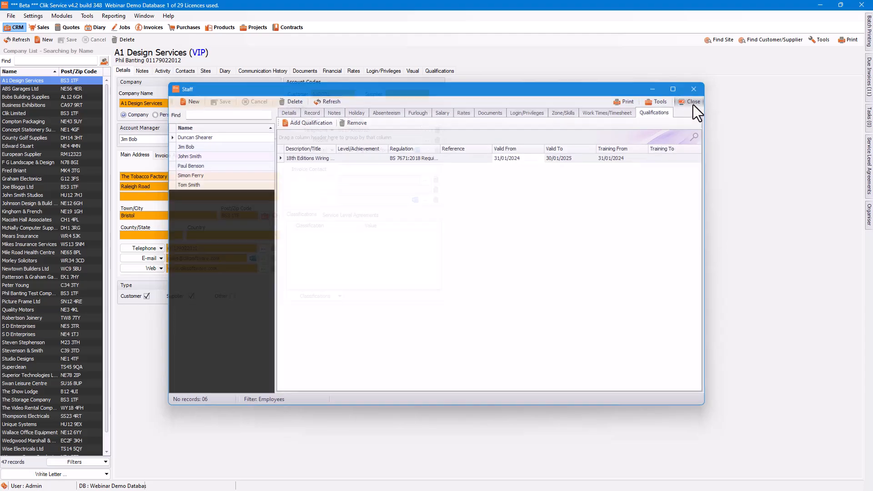
click(691, 101)
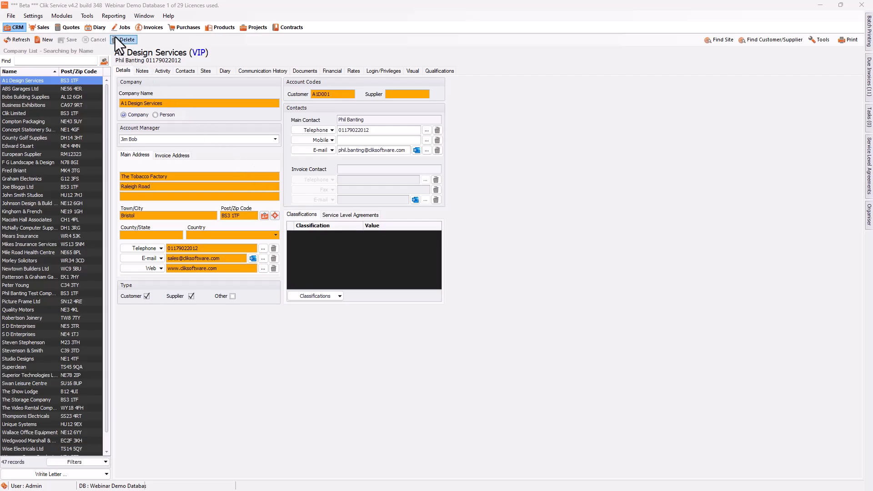
- Show the NEST Installation template's required Electrical and Plumbing skills in Job Templates
click(124, 27)
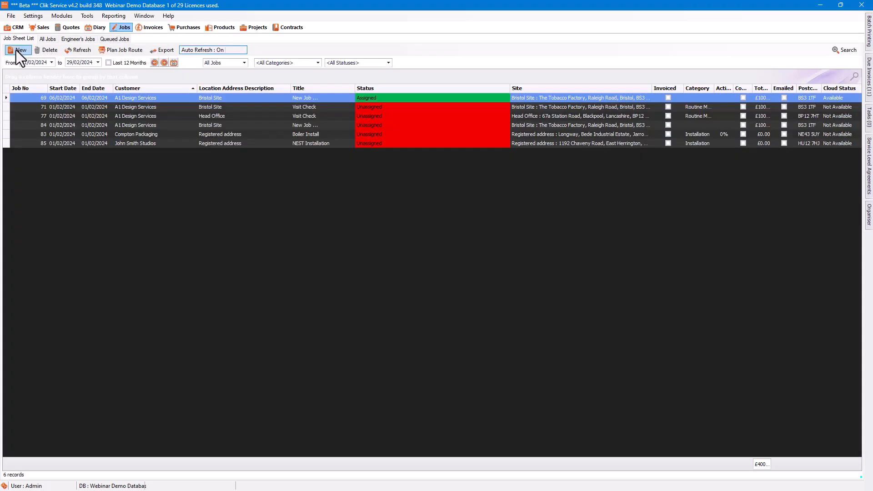
click(20, 49)
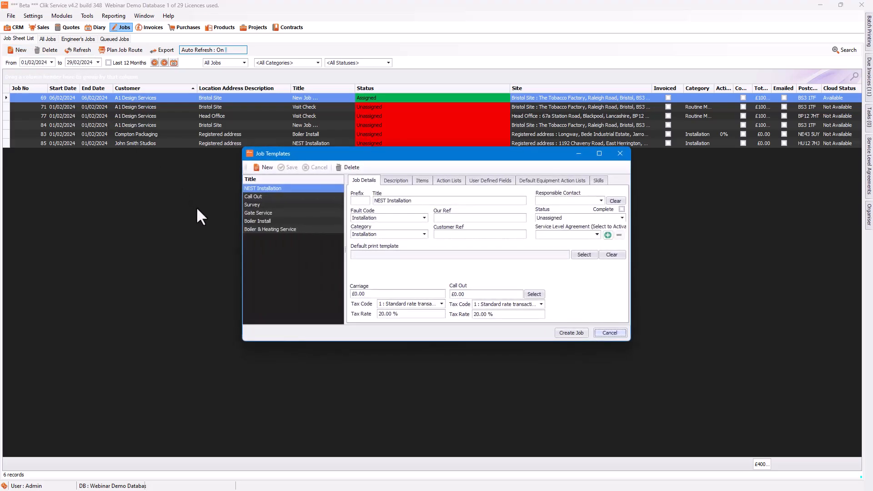
mouse_move(296, 255)
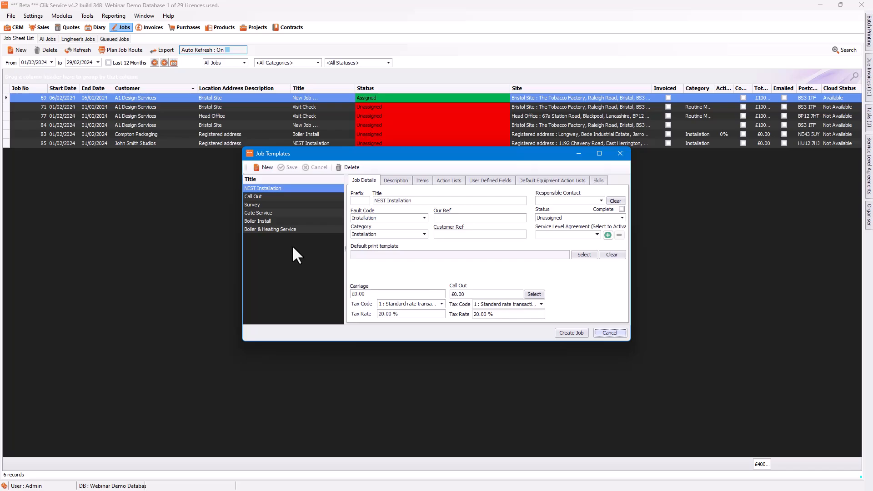
click(598, 180)
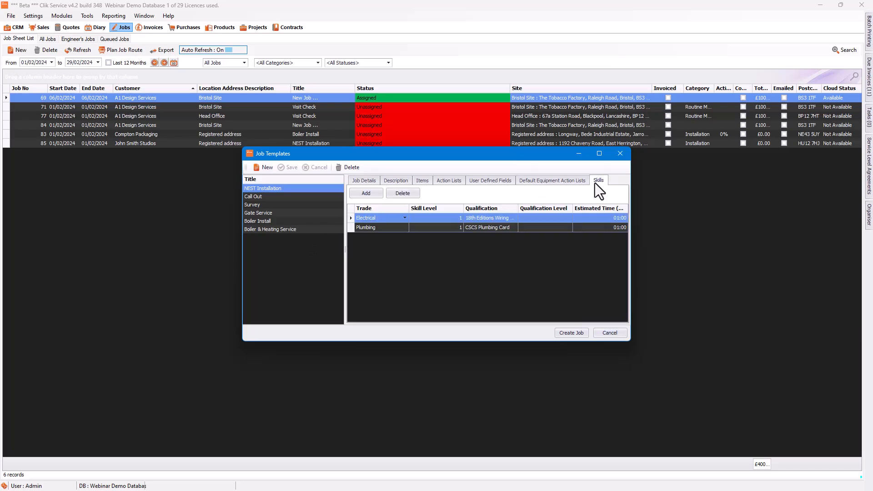
mouse_move(372, 225)
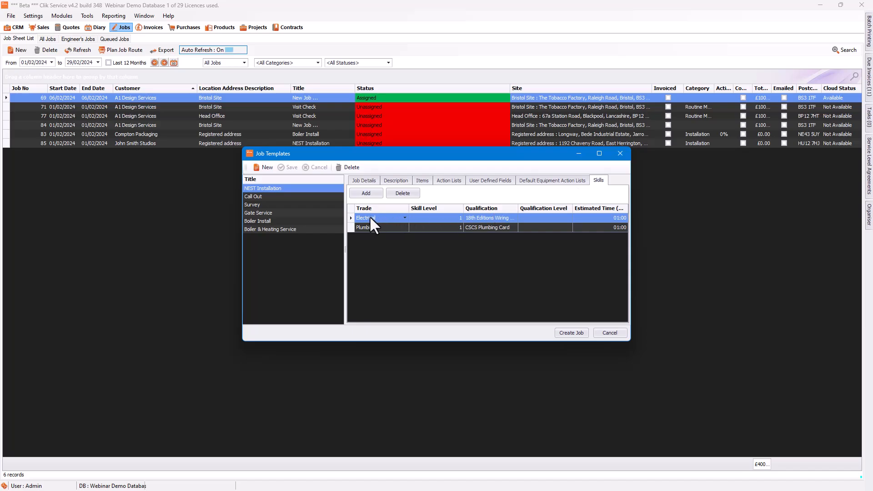
mouse_move(629, 287)
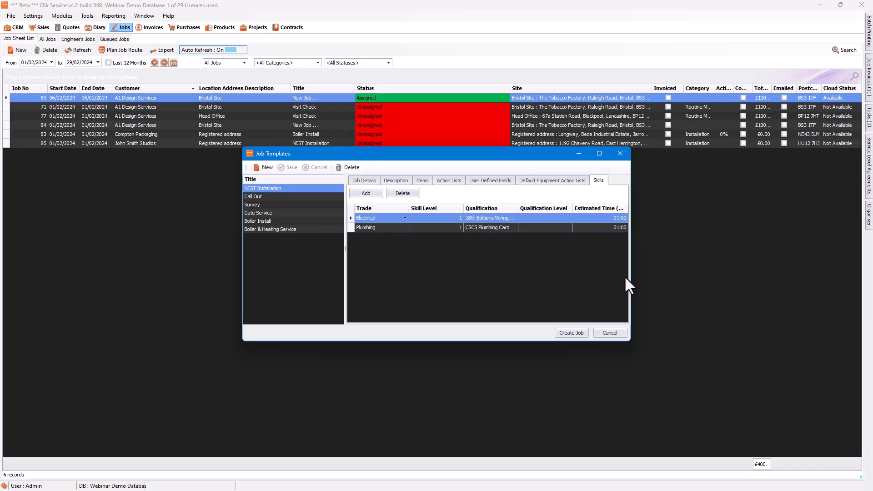
- Create job sheet 87 from NEST Installation and view its empty engineers list
click(571, 332)
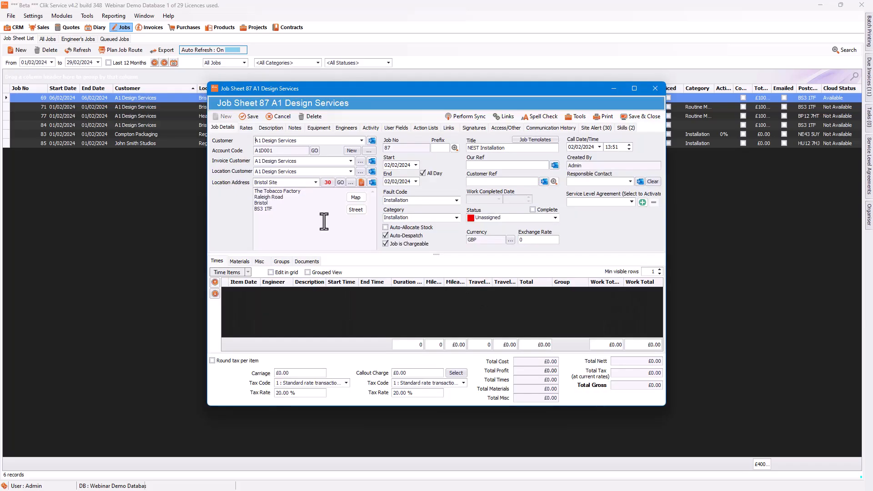
mouse_move(339, 173)
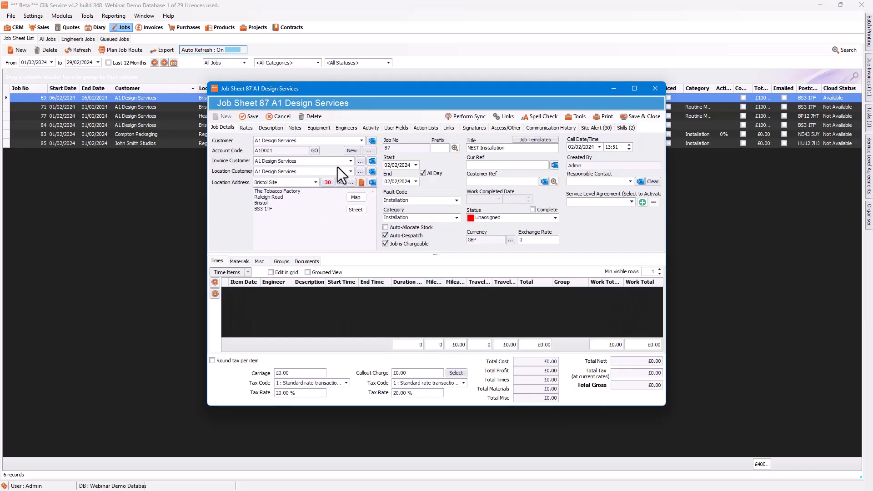
click(346, 127)
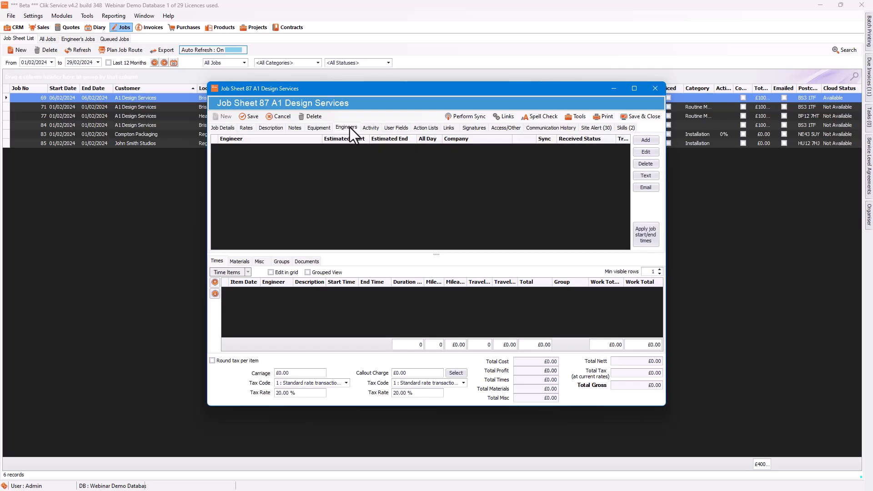
mouse_move(645, 139)
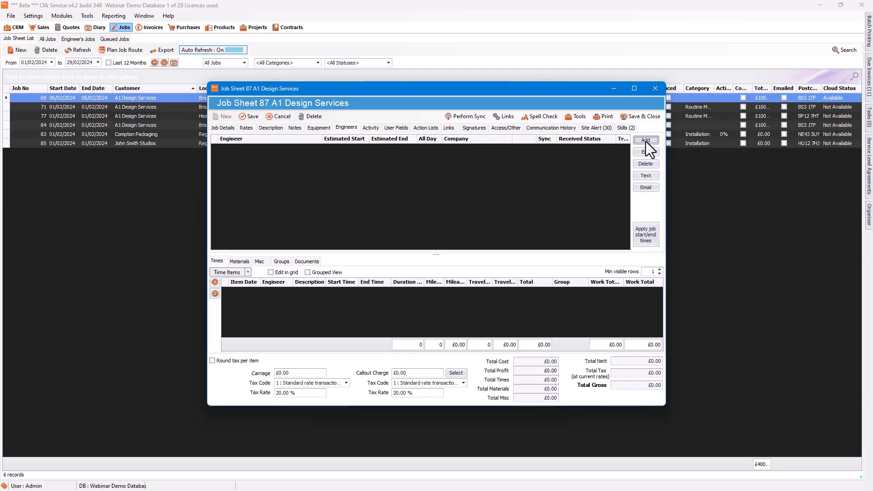
- Add an engineer to job 87, planning for the Electrical trade
click(646, 140)
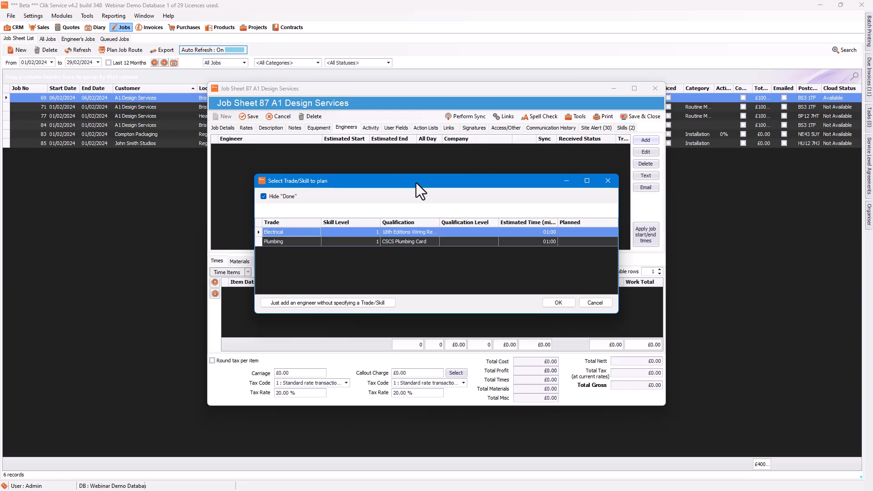
mouse_move(411, 234)
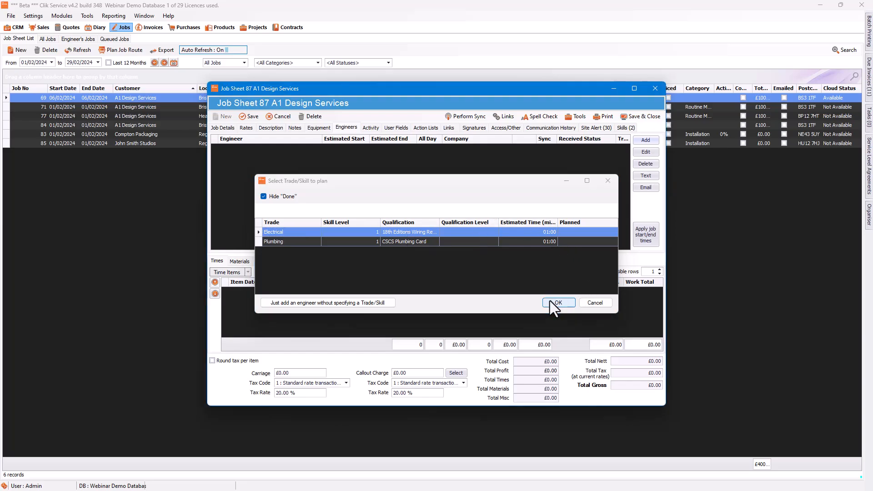
click(558, 302)
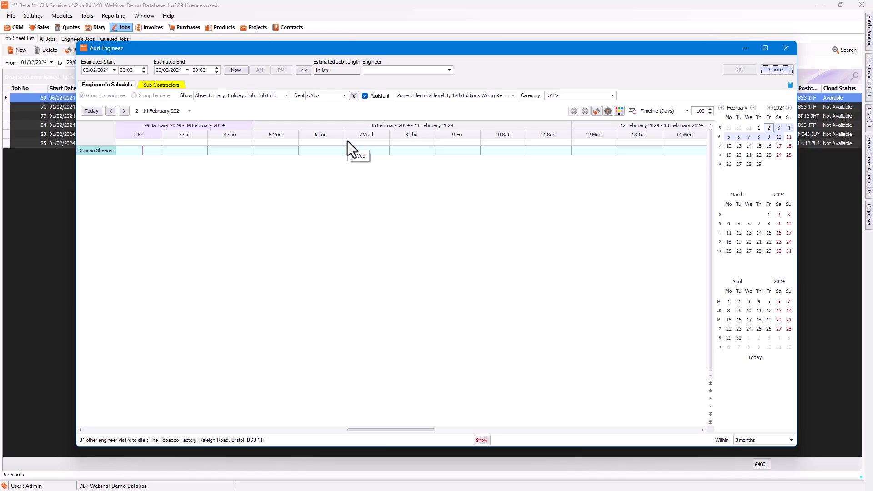
mouse_move(513, 103)
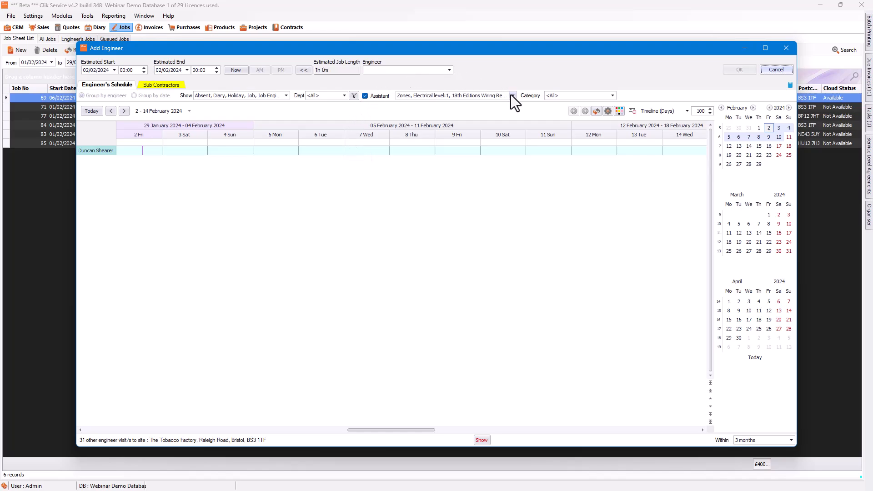
click(510, 95)
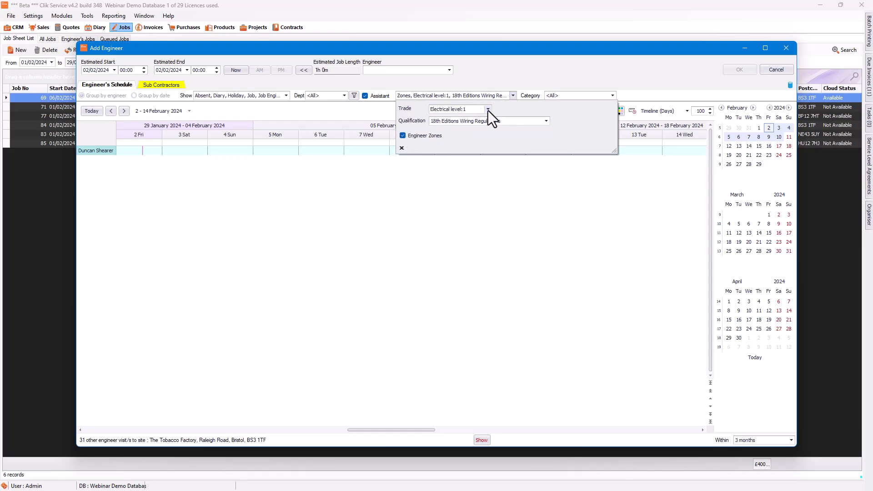
click(545, 121)
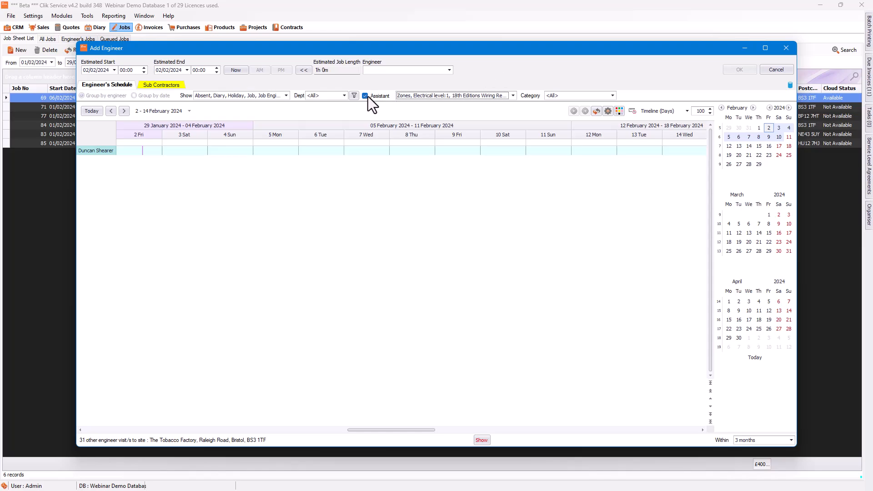
mouse_move(425, 107)
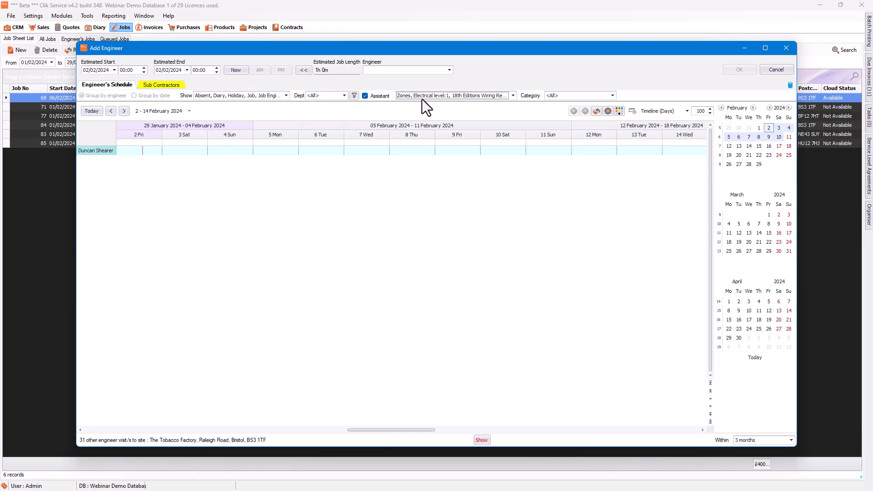
mouse_move(407, 117)
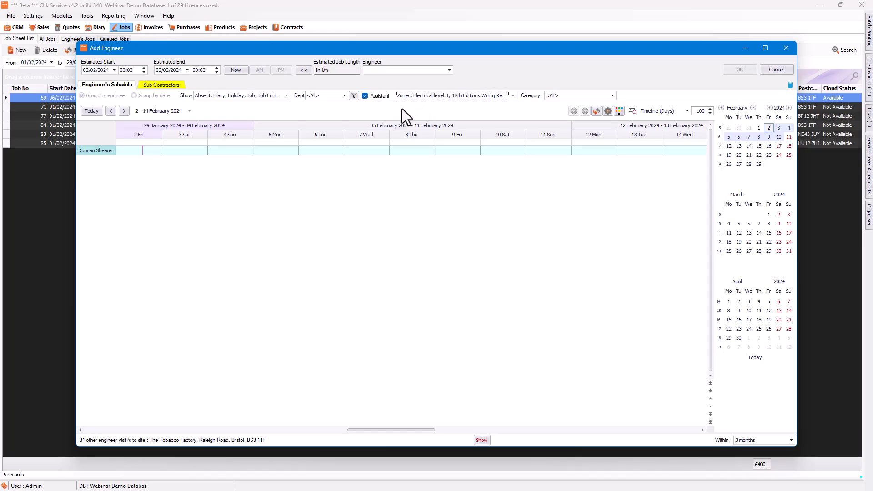
click(96, 150)
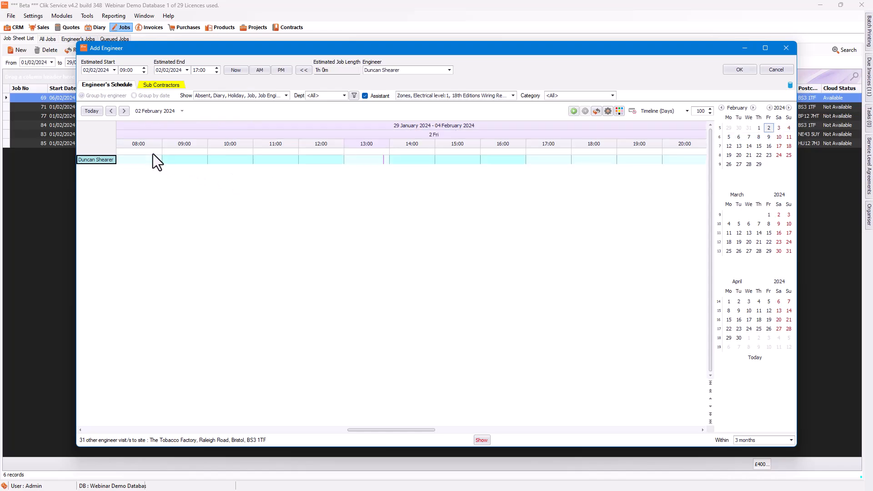
mouse_move(175, 167)
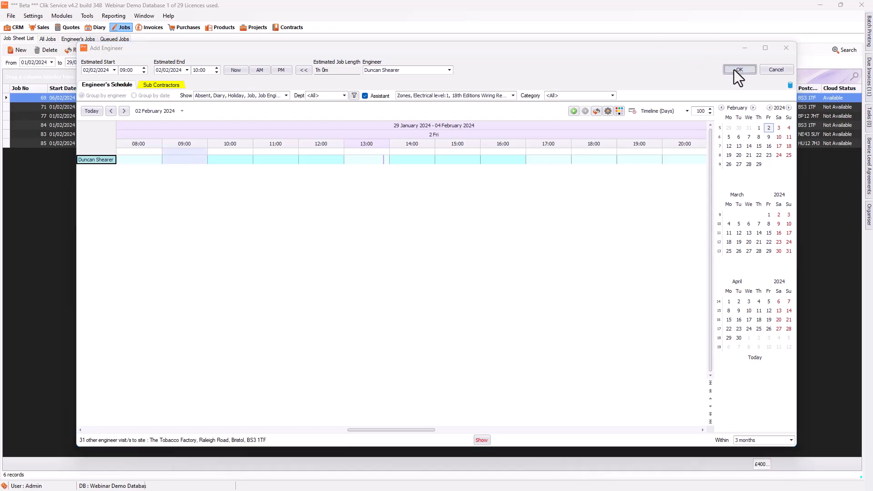
click(739, 70)
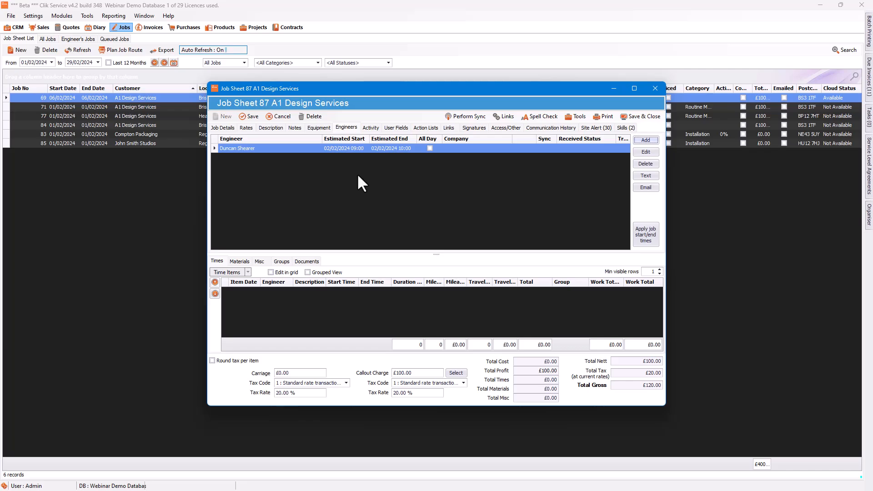
click(623, 127)
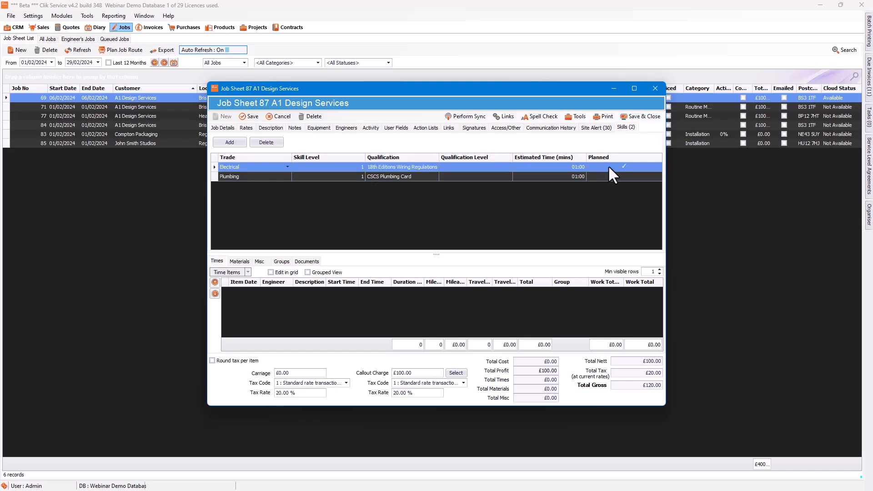
mouse_move(611, 184)
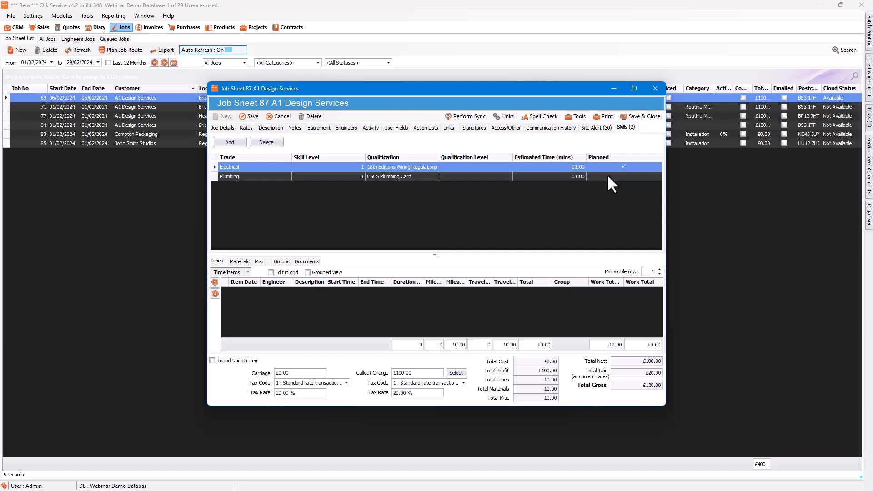
mouse_move(346, 140)
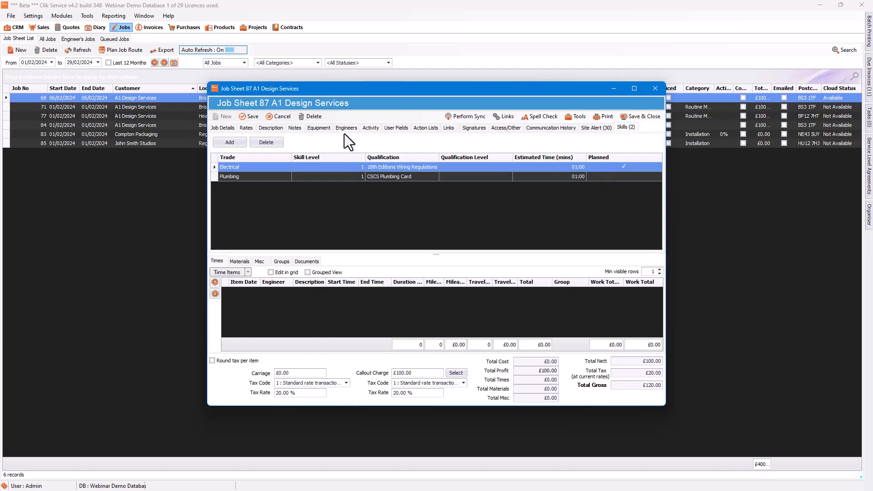
click(346, 127)
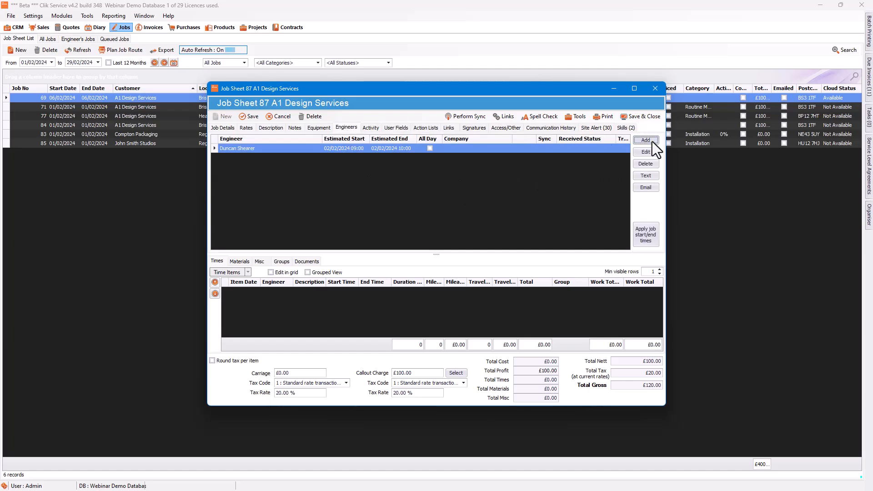
click(646, 140)
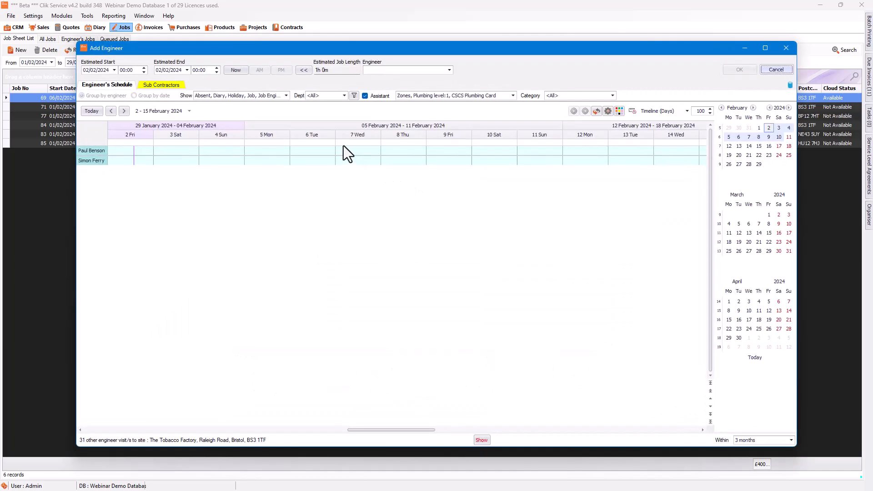
mouse_move(348, 153)
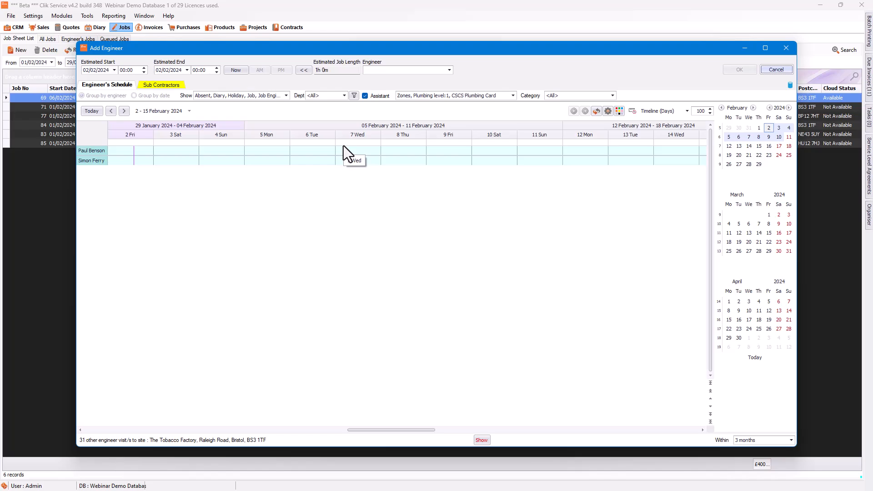
mouse_move(696, 111)
text(150)
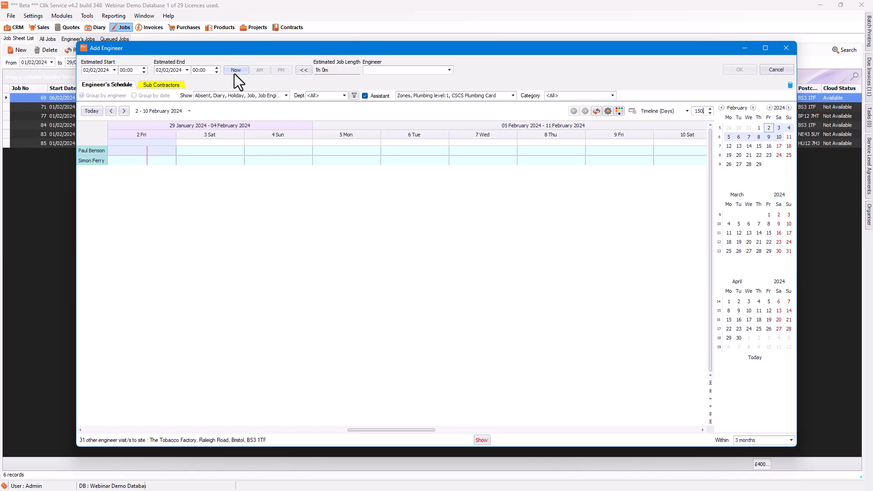
mouse_move(275, 77)
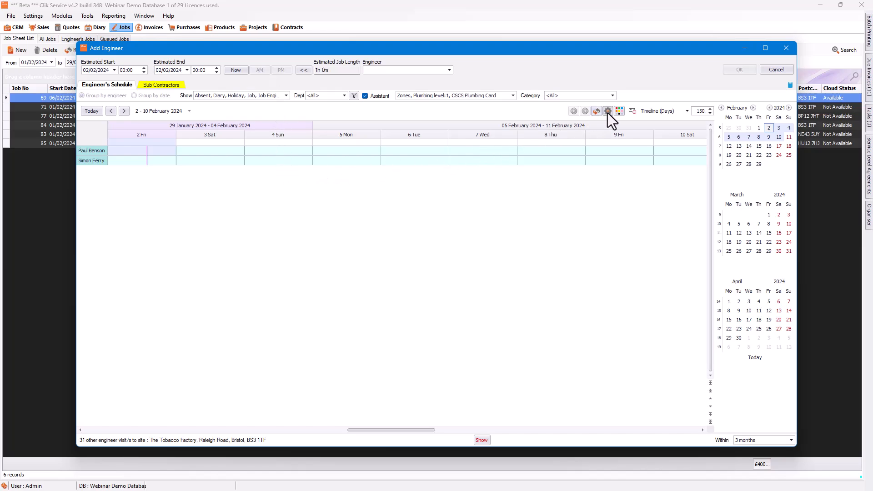
click(608, 111)
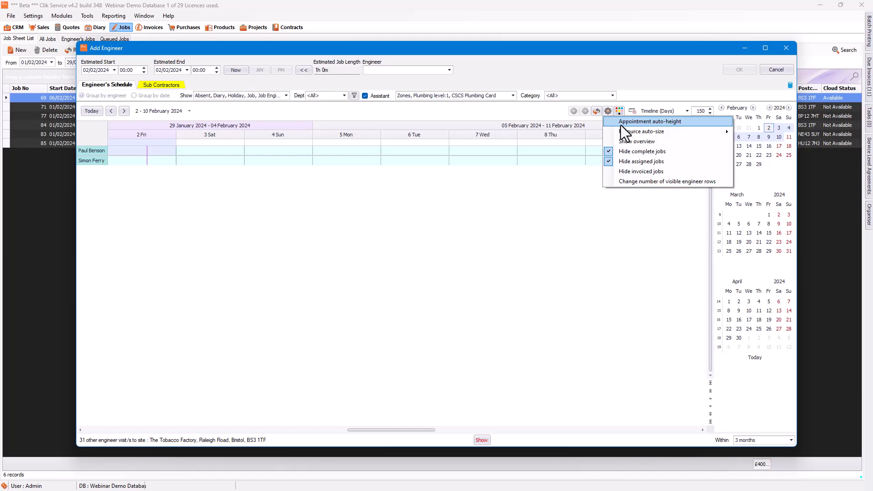
mouse_move(629, 171)
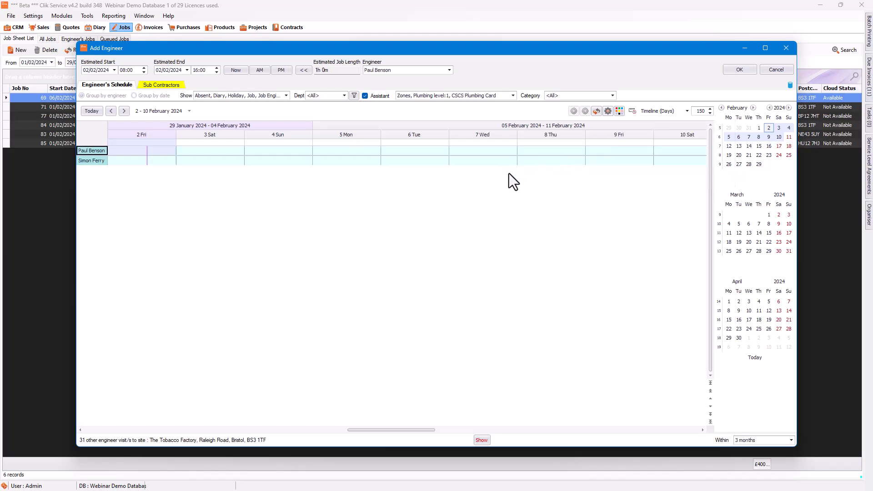
mouse_move(384, 154)
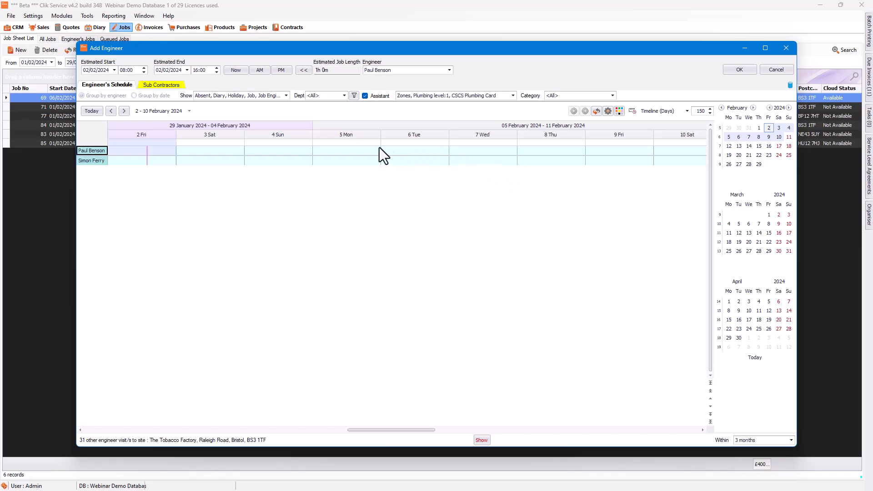
mouse_move(211, 153)
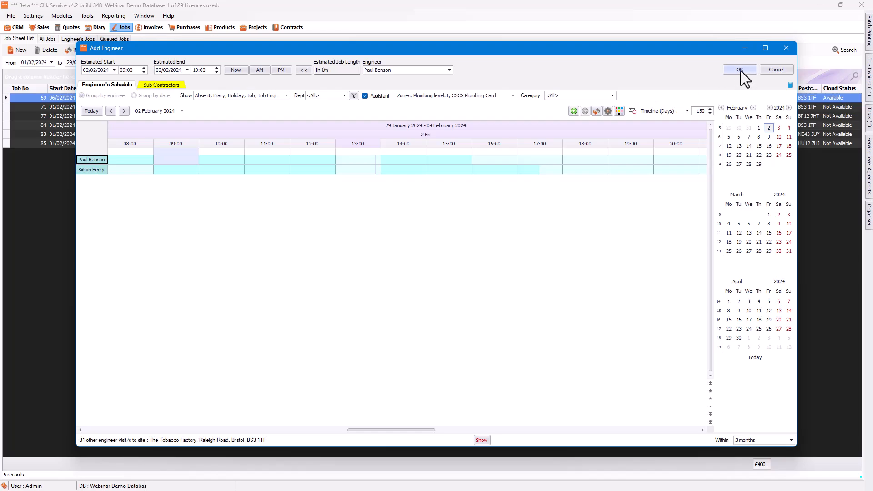
click(739, 70)
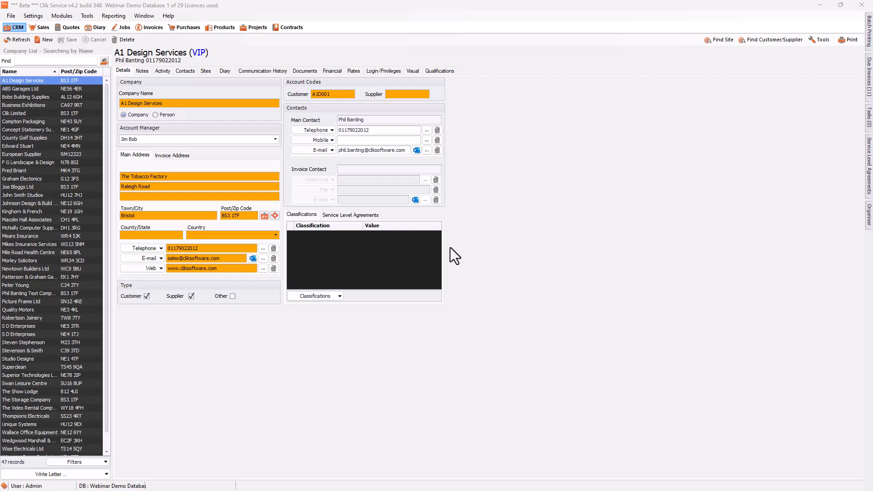
mouse_move(384, 221)
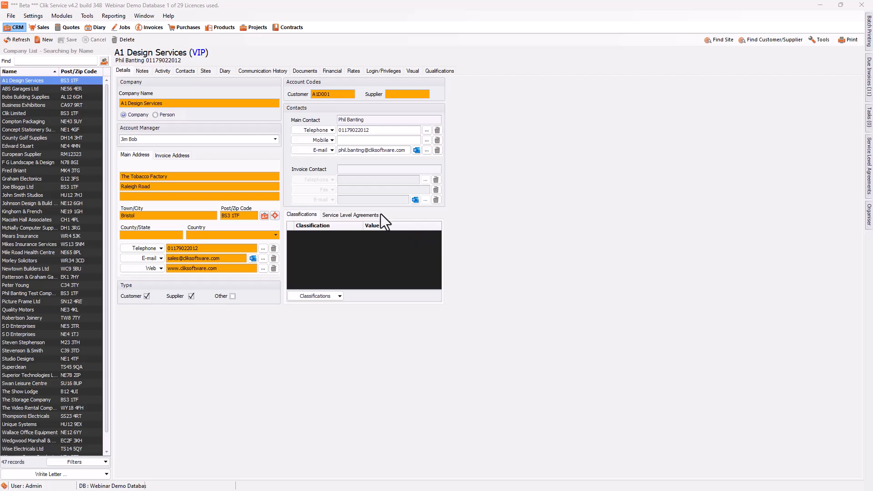
mouse_move(305, 181)
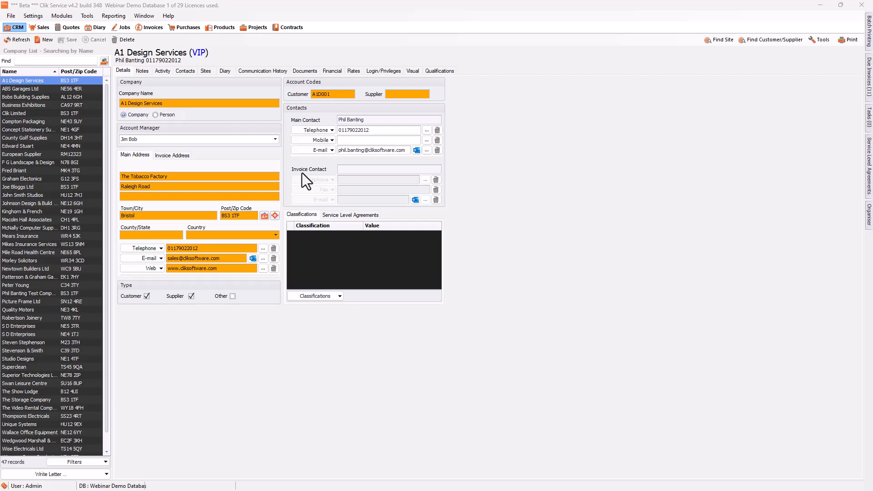
mouse_move(213, 132)
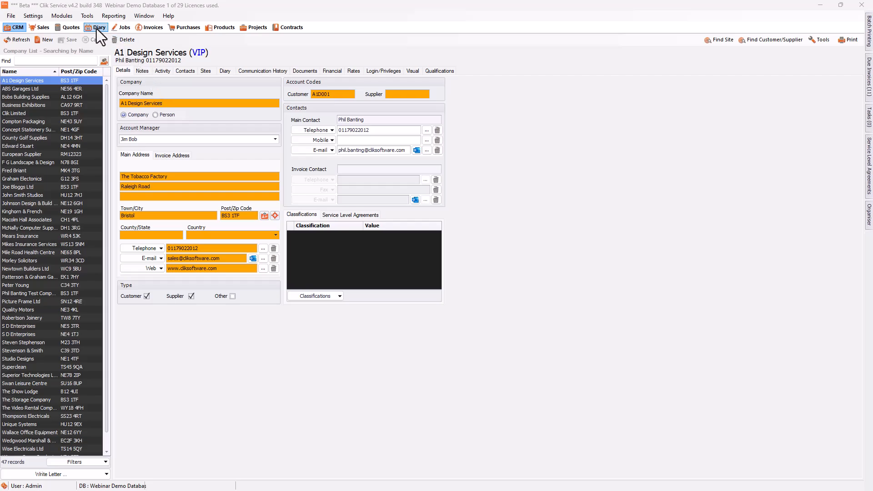
- Filter the Diary's Engineer's Schedule to the Electrical level:1 trade
click(99, 27)
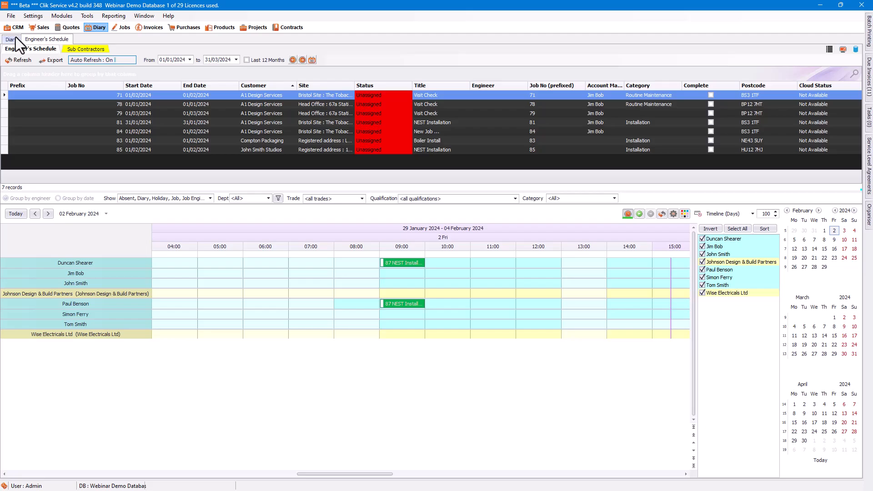
mouse_move(42, 59)
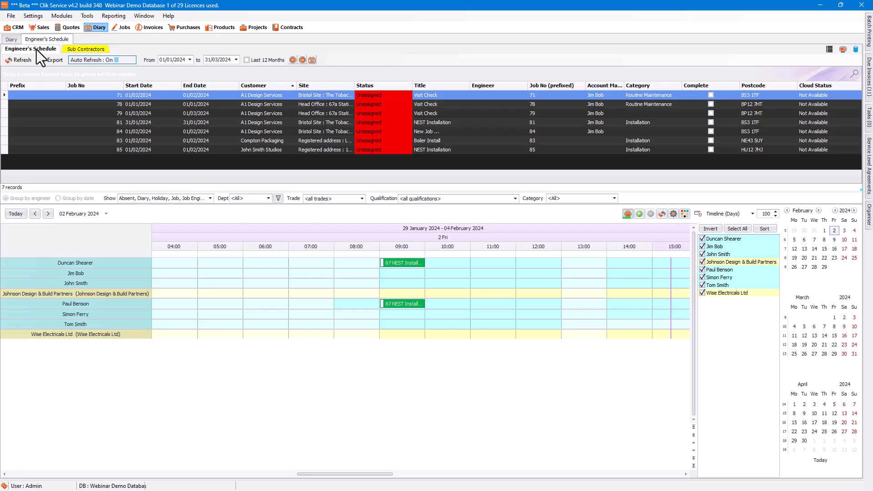
mouse_move(269, 117)
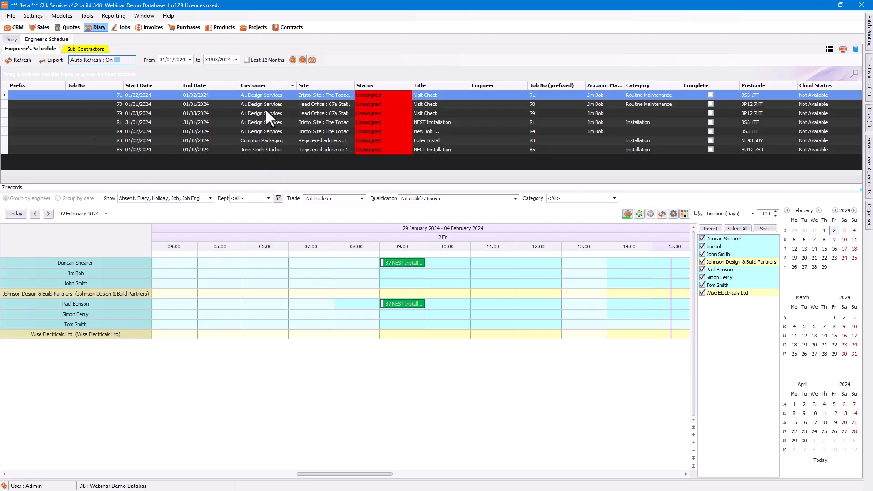
mouse_move(273, 136)
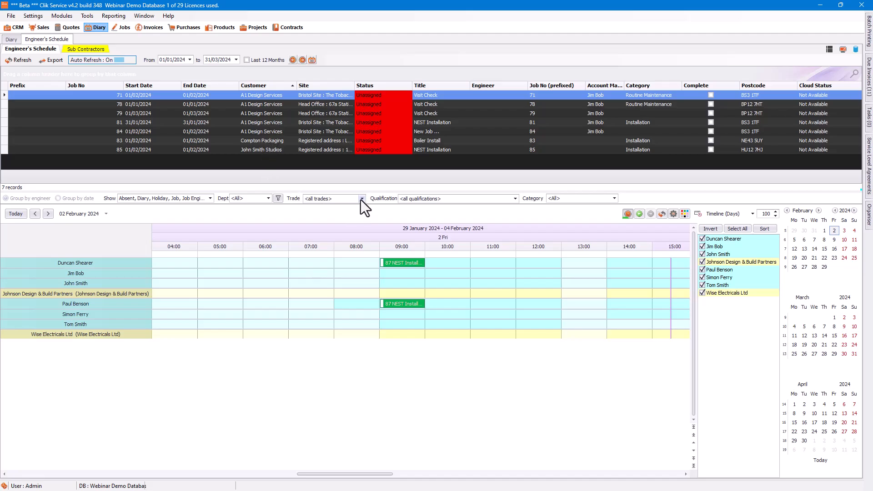
mouse_move(359, 240)
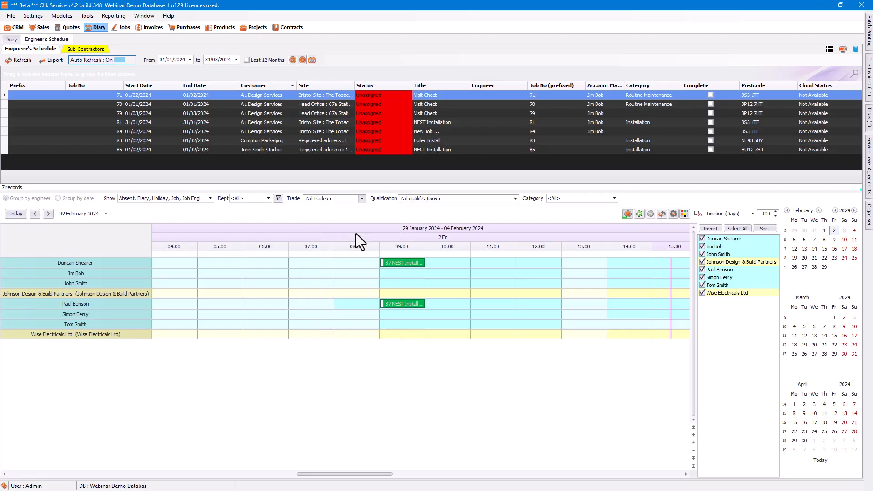
click(331, 198)
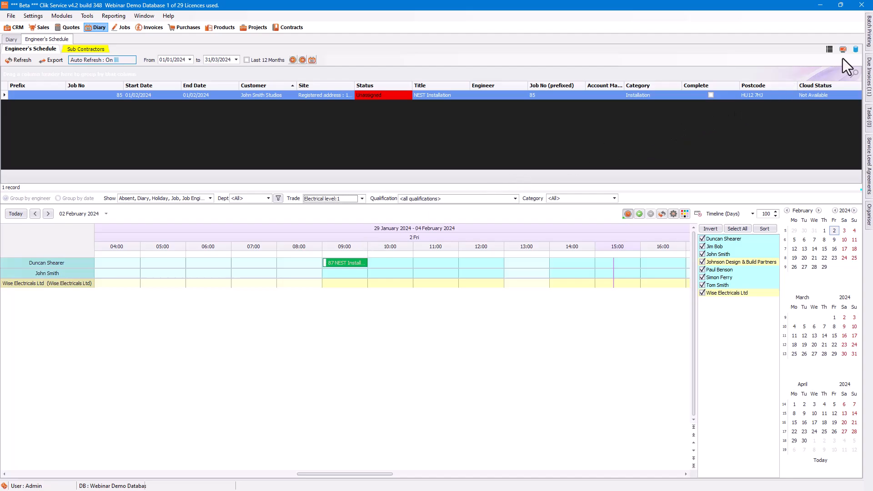
- Save the filtered view as a new schedule named 'Electrical'
click(856, 50)
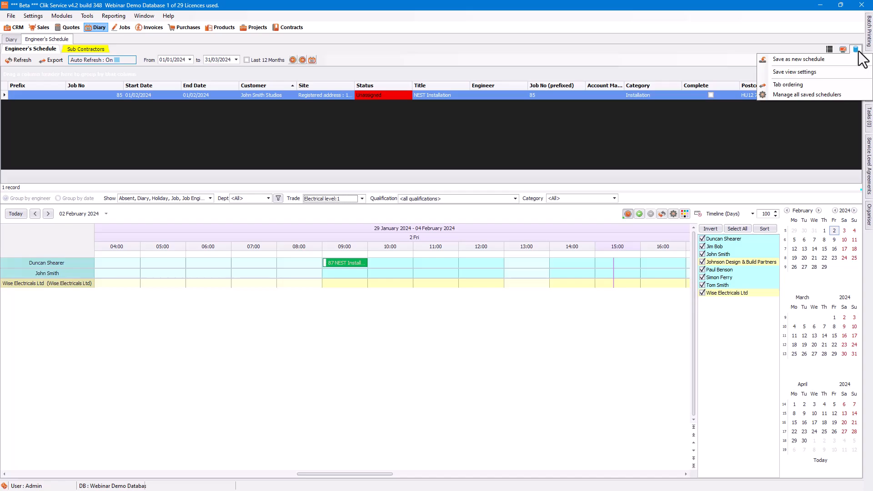
mouse_move(799, 59)
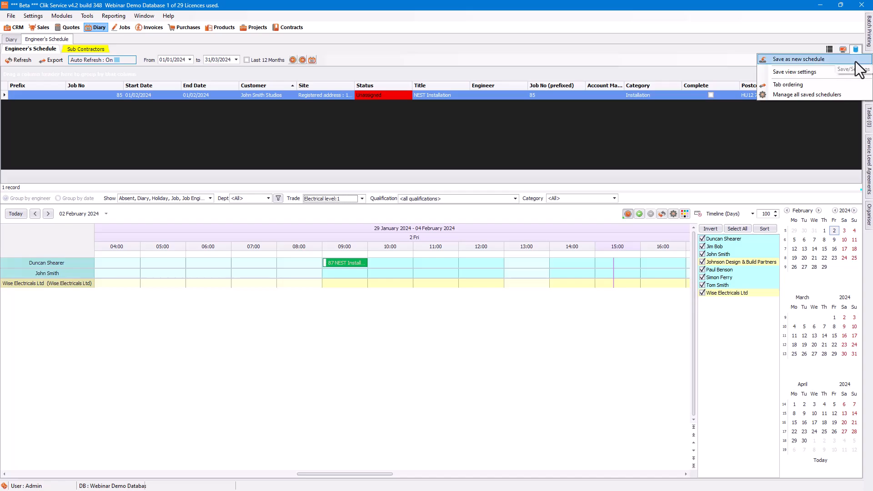
click(804, 59)
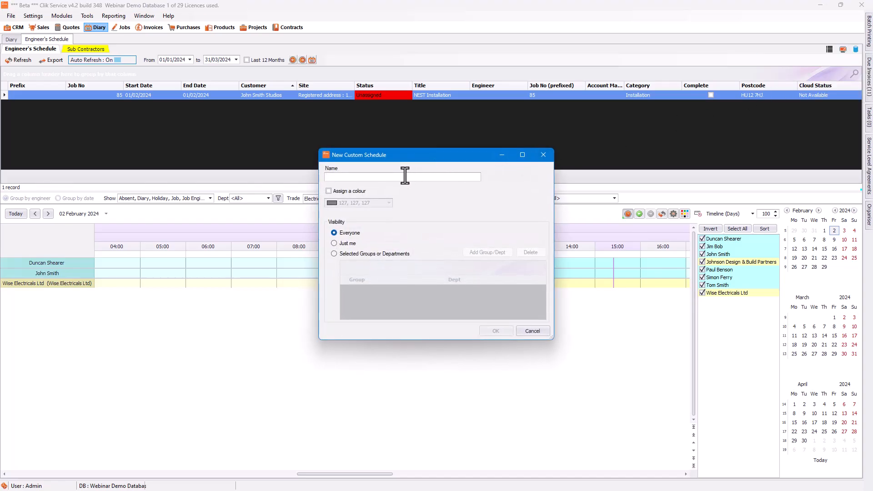
text(Electr)
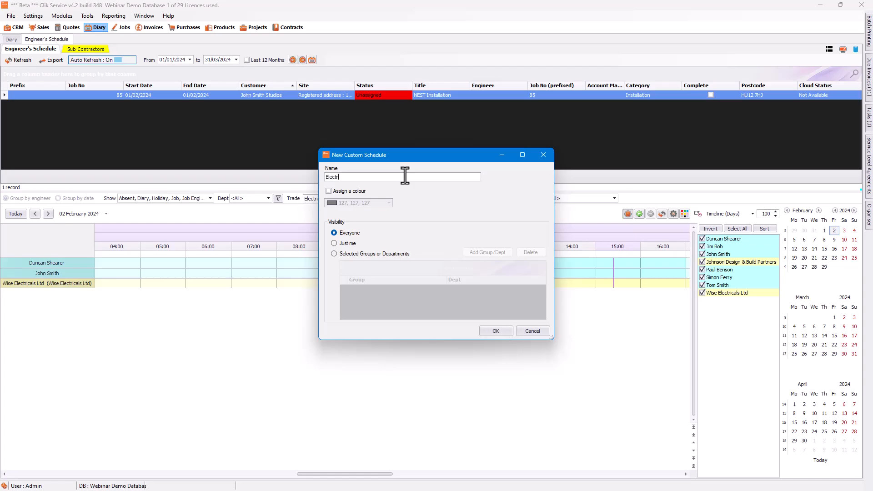
text(ical)
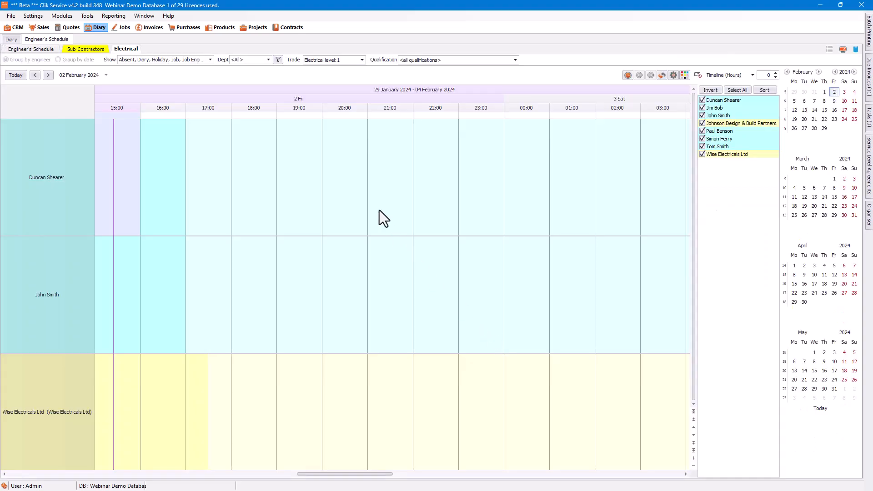
click(829, 50)
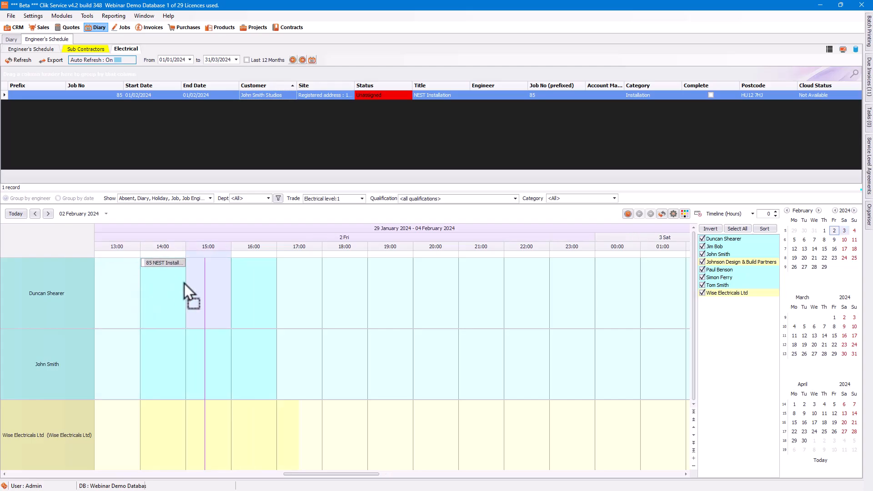
double_click(166, 293)
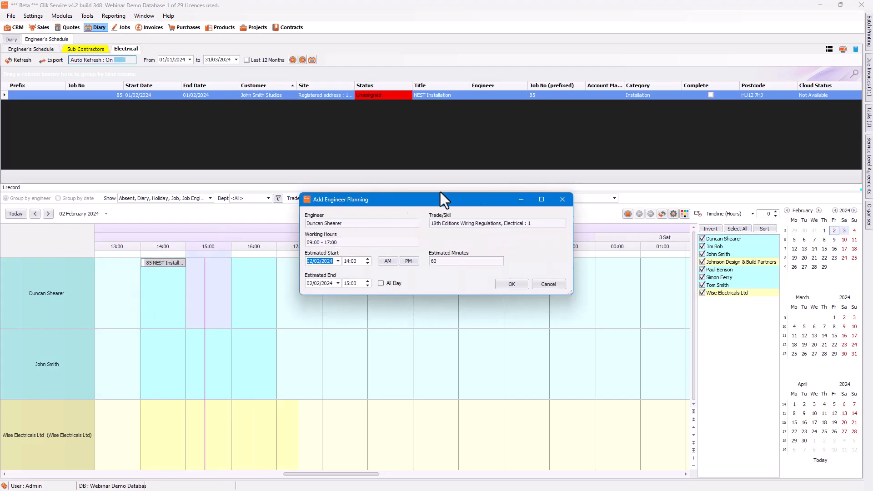